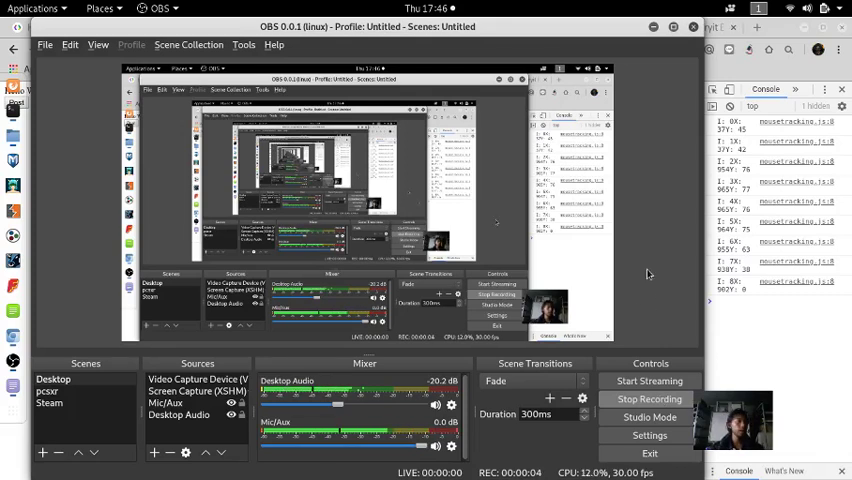
Bring the gedit window with mousetracking.js to the front via Activities.
{"action": "key", "text": "Super"}
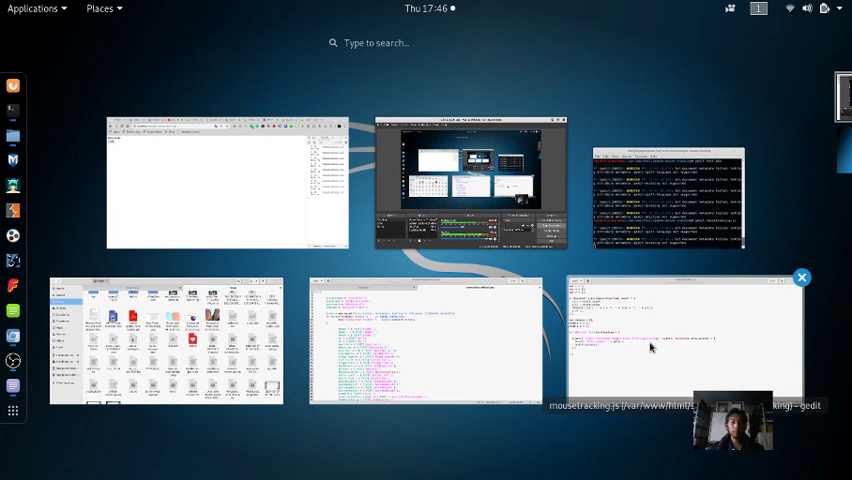
{"action": "left_click", "coordinate": [680, 340]}
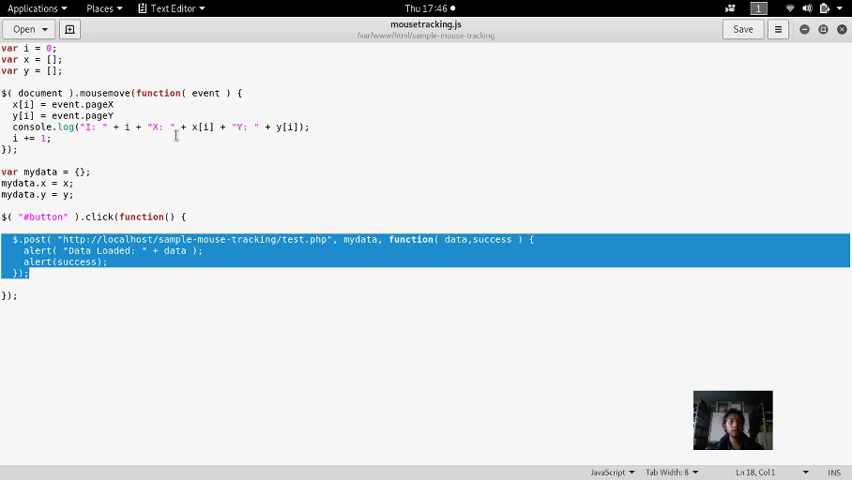
Paste the $.post to test.php block into the mousemove handler and start replacing mydata with {x=...}.
{"action": "left_click", "coordinate": [323, 126]}
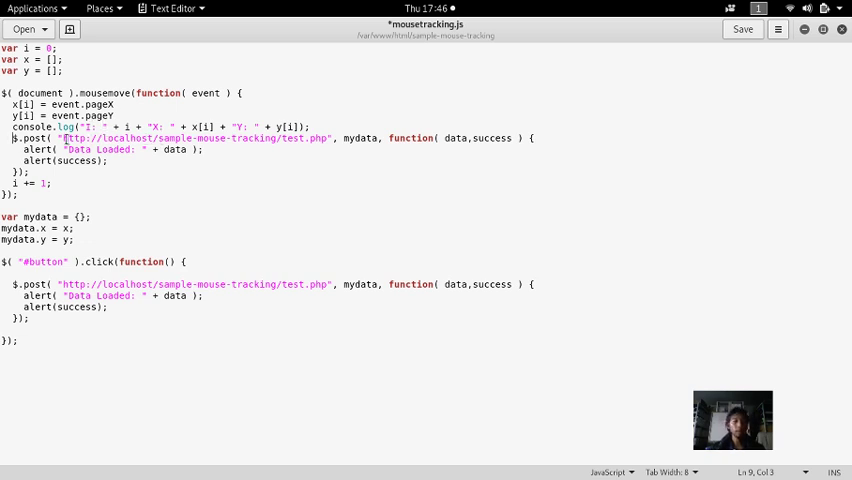
{"action": "left_click_drag", "start_coordinate": [14, 137], "coordinate": [205, 149]}
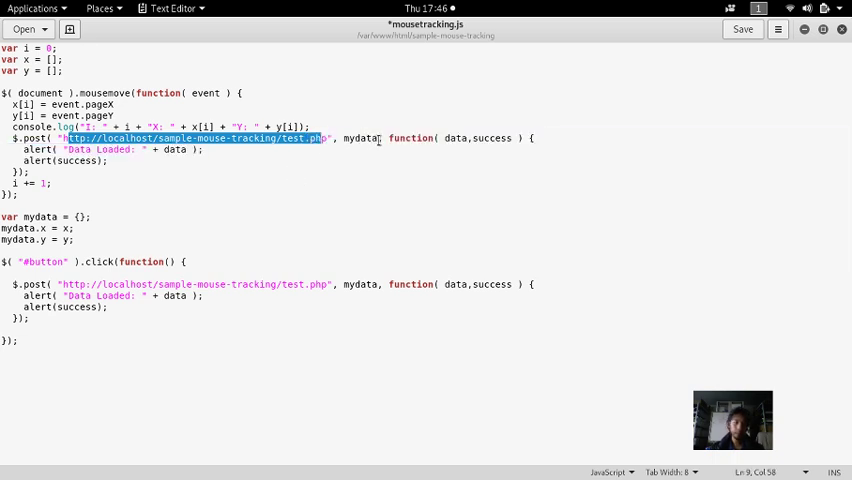
{"action": "double_click", "coordinate": [363, 138]}
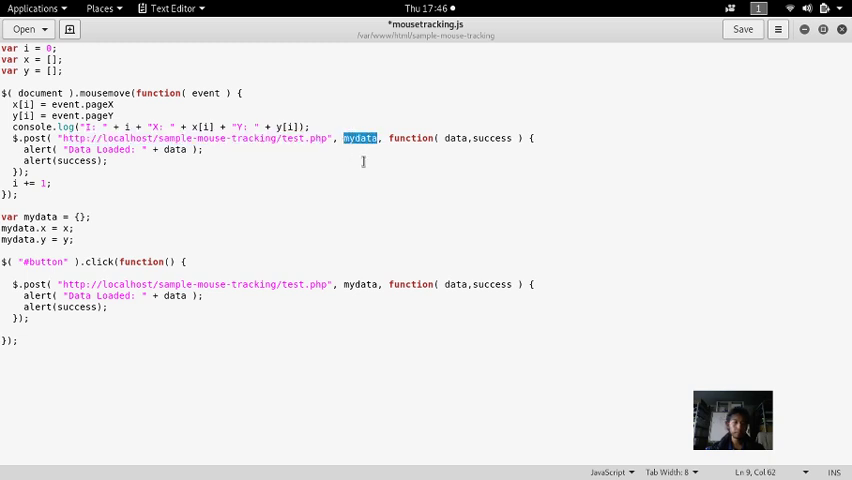
{"action": "type", "text": "{}"}
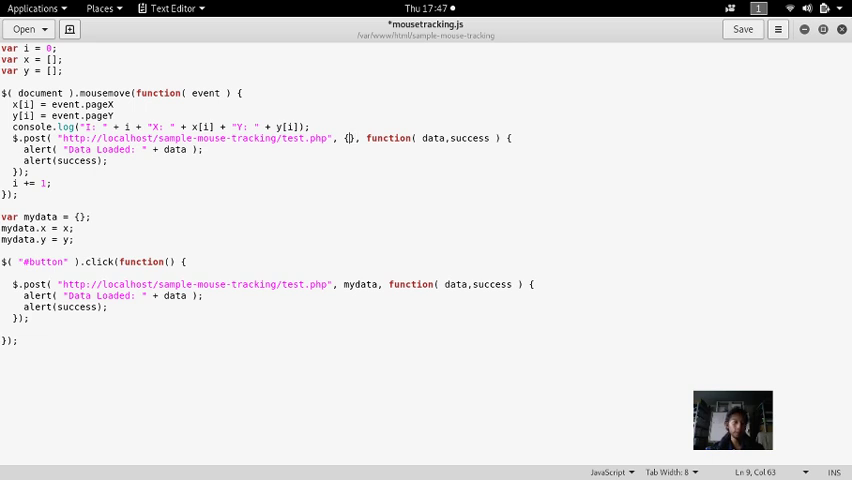
{"action": "type", "text": "x"}
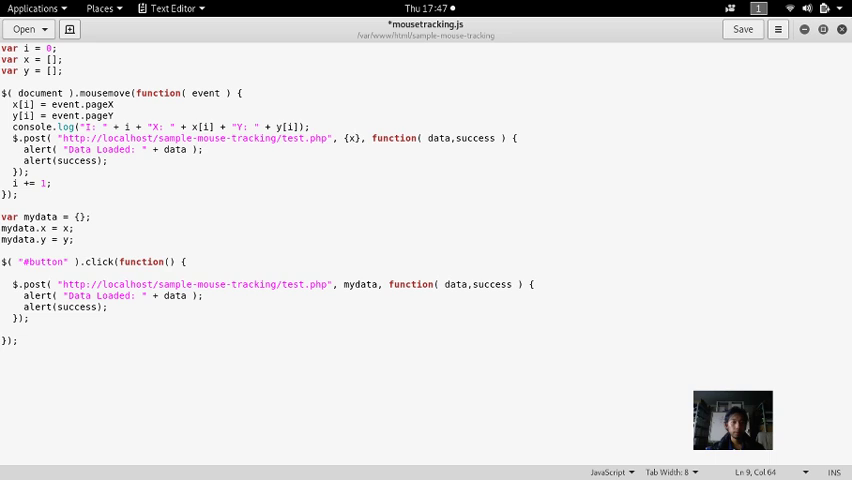
{"action": "left_click", "coordinate": [353, 137]}
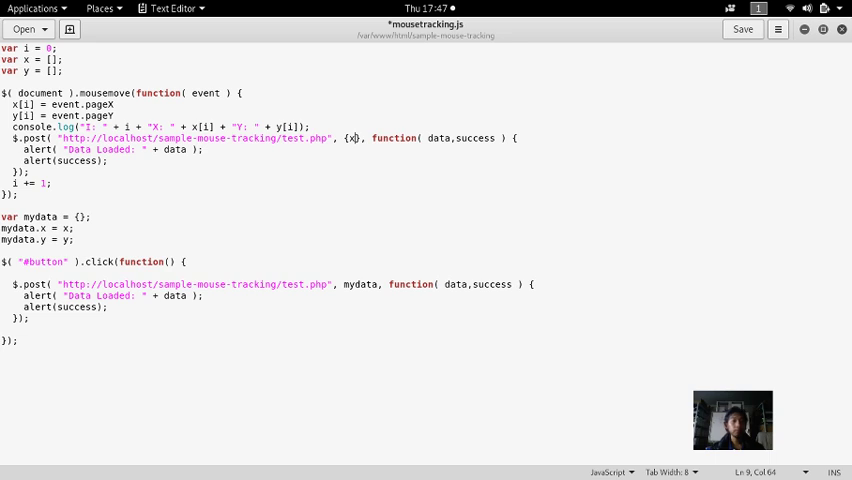
{"action": "type", "text": "="}
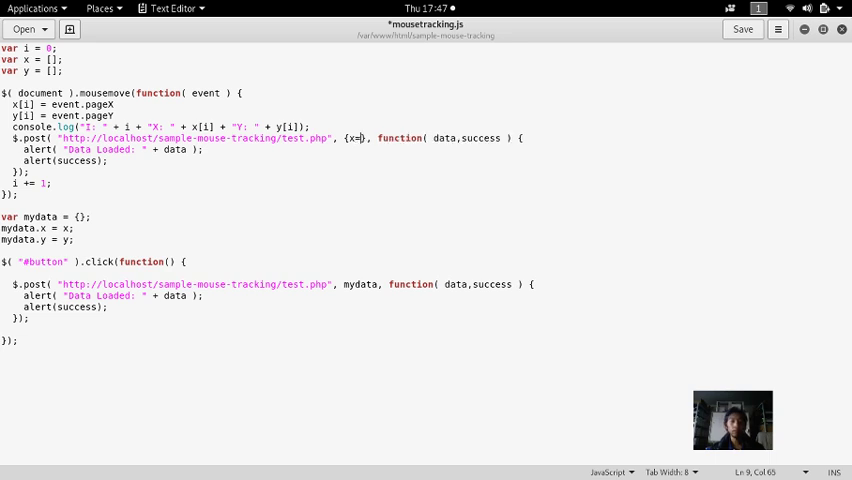
Finish the posted object as {x=x[i], y=y[i]} and save mousetracking.js.
{"action": "type", "text": "x"}
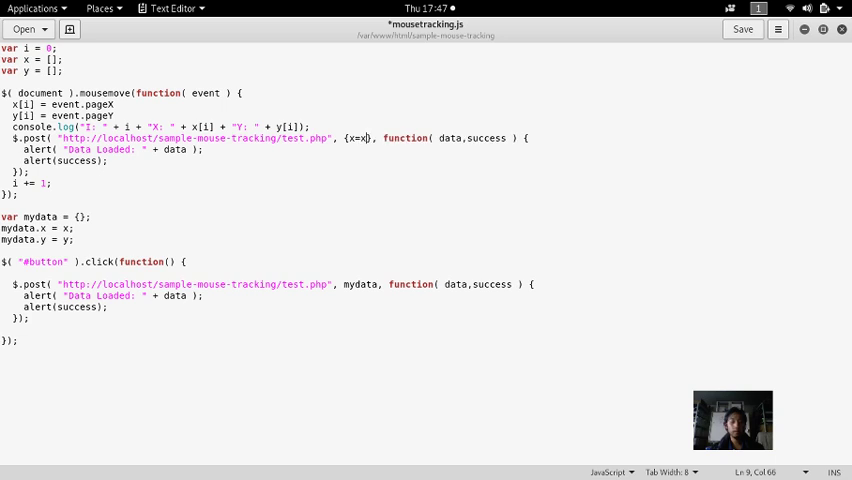
{"action": "type", "text": ", y"}
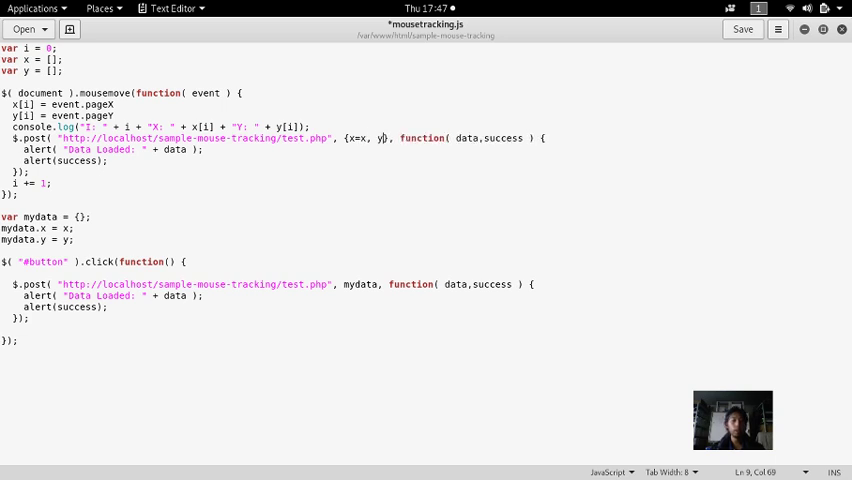
{"action": "type", "text": "=y"}
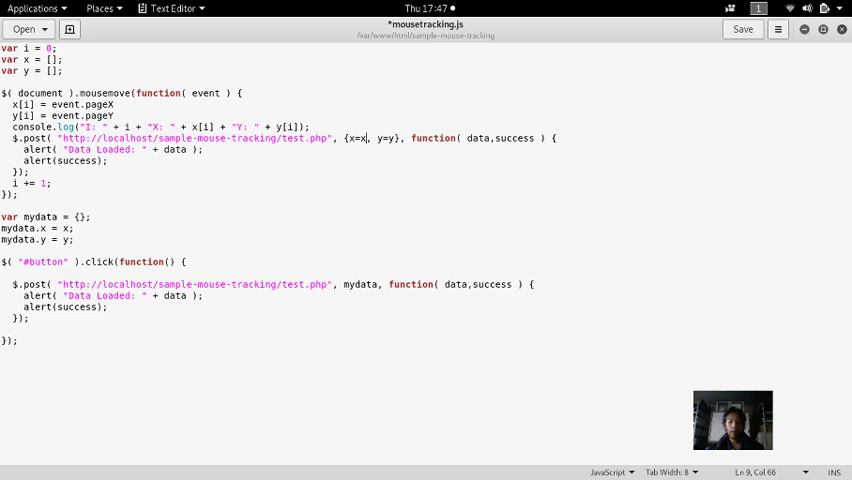
{"action": "type", "text": "[i"}
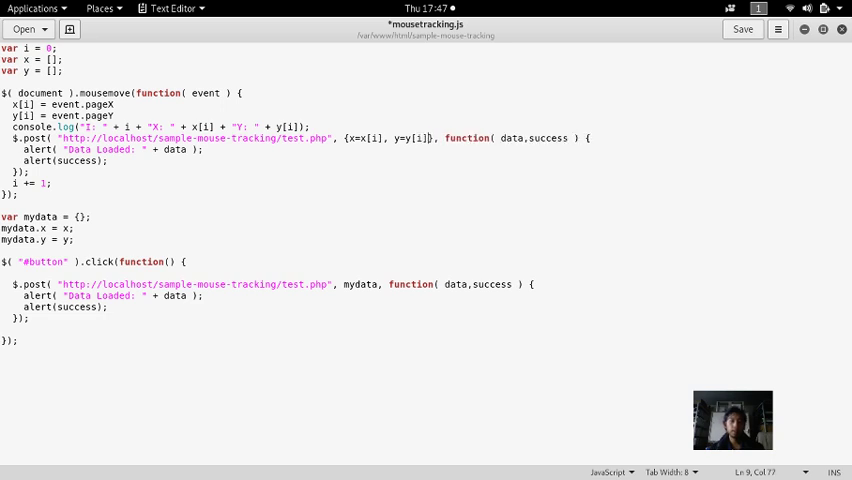
{"action": "left_click", "coordinate": [500, 138]}
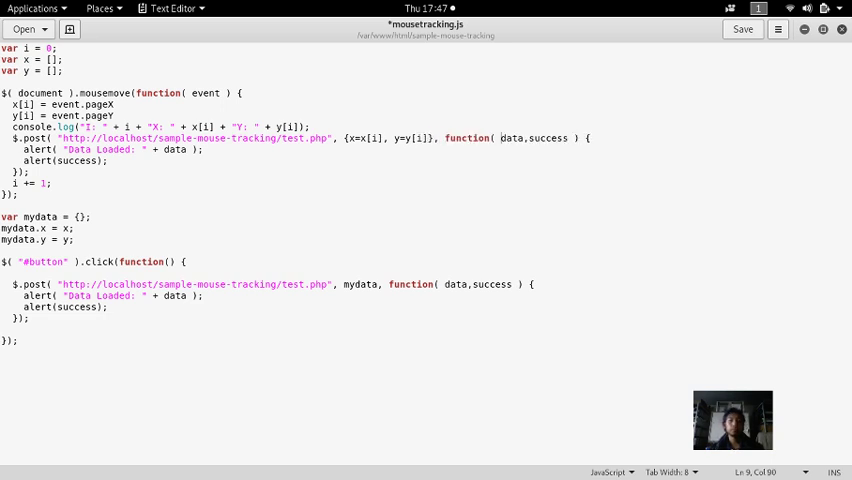
{"action": "key", "text": "ctrl+s"}
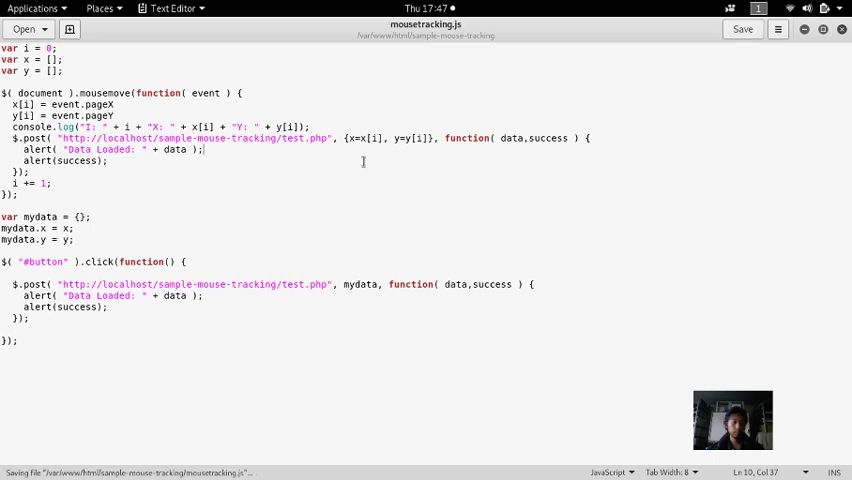
{"action": "mouse_move", "coordinate": [141, 187]}
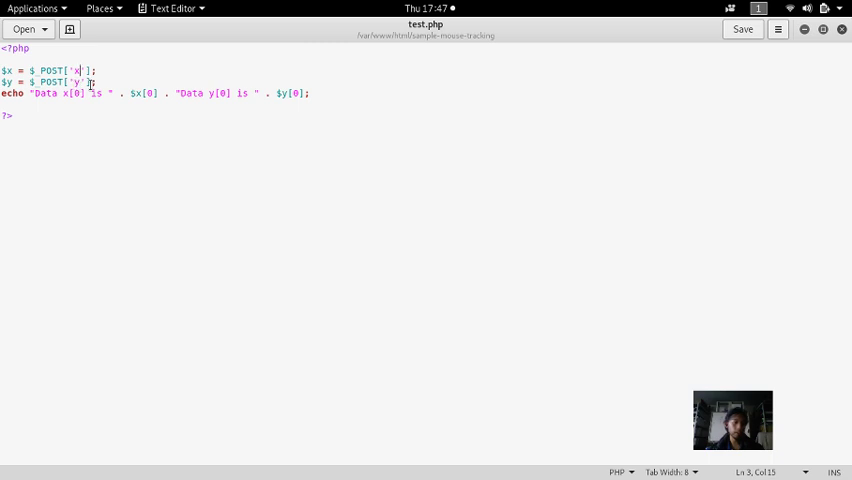
Pick out the $_POST['x'] key in test.php to check how the posted data is read.
{"action": "double_click", "coordinate": [78, 93]}
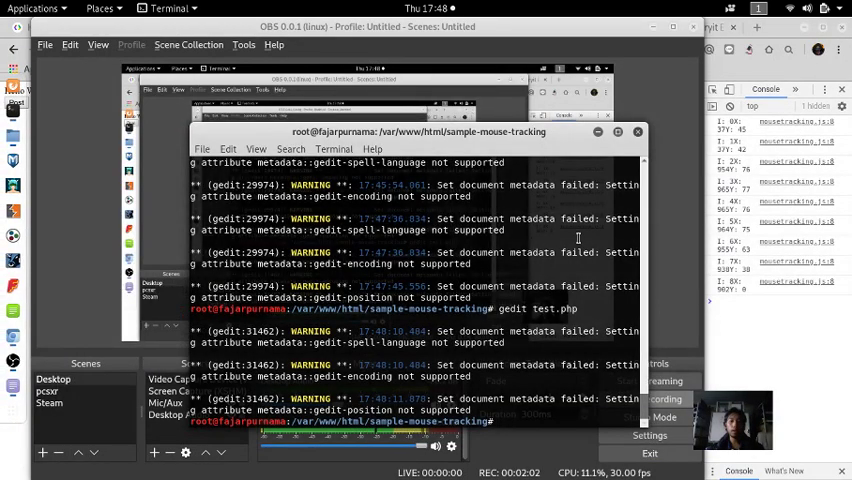
Reopen mousetracking.js, delete the coordinate console.log line and turn the alert into console.log, dropping the success parameter.
{"action": "type", "text": "gedit mousetracking.js"}
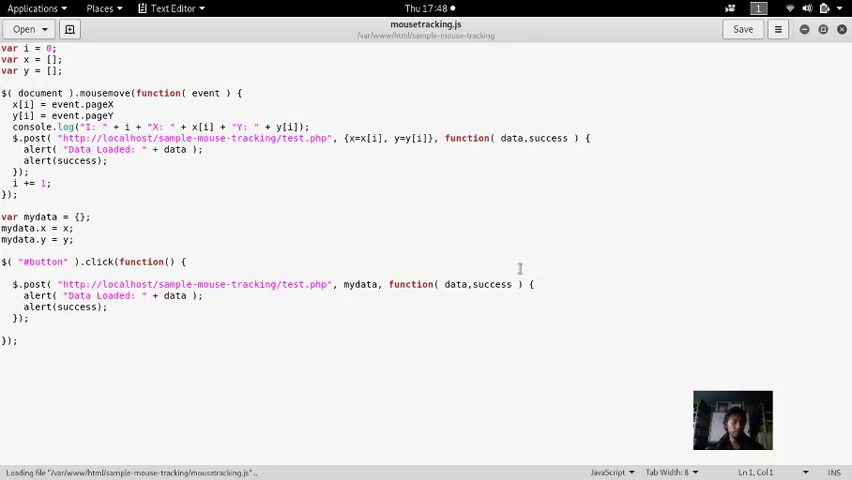
{"action": "mouse_move", "coordinate": [311, 251]}
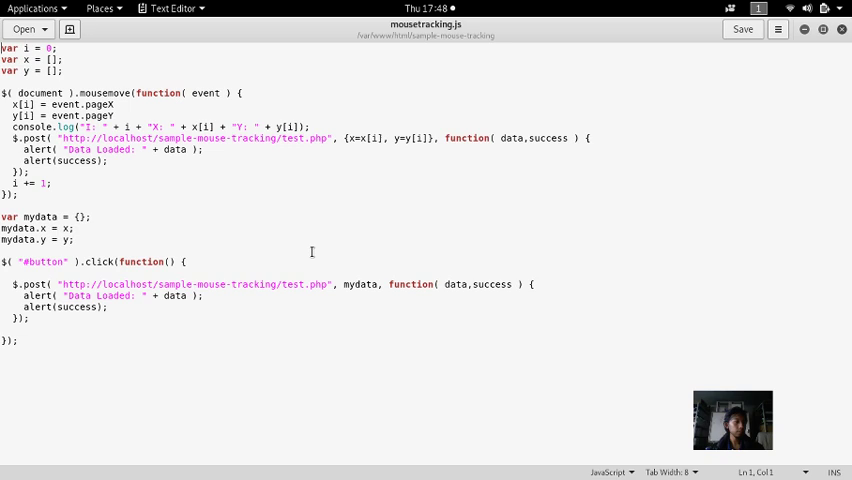
{"action": "mouse_move", "coordinate": [44, 160]}
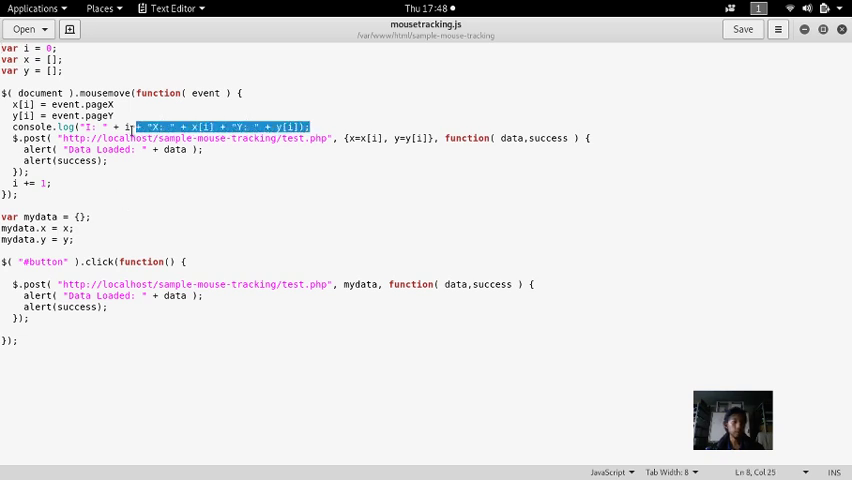
{"action": "key", "text": "Delete"}
{"action": "type", "text": ";"}
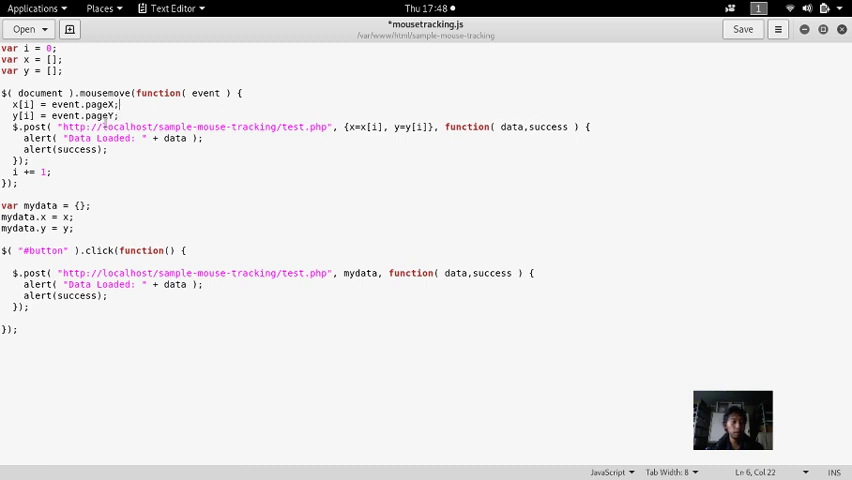
{"action": "left_click", "coordinate": [122, 138]}
{"action": "type", "text": "c"}
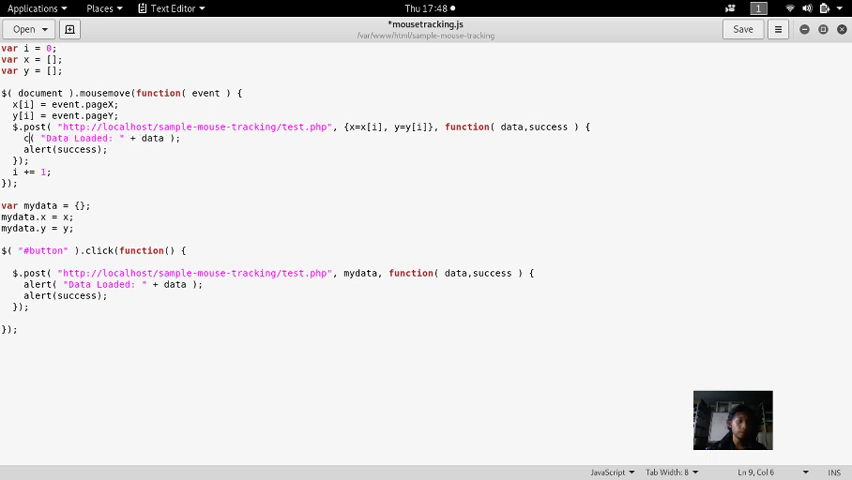
{"action": "type", "text": "onsole.log"}
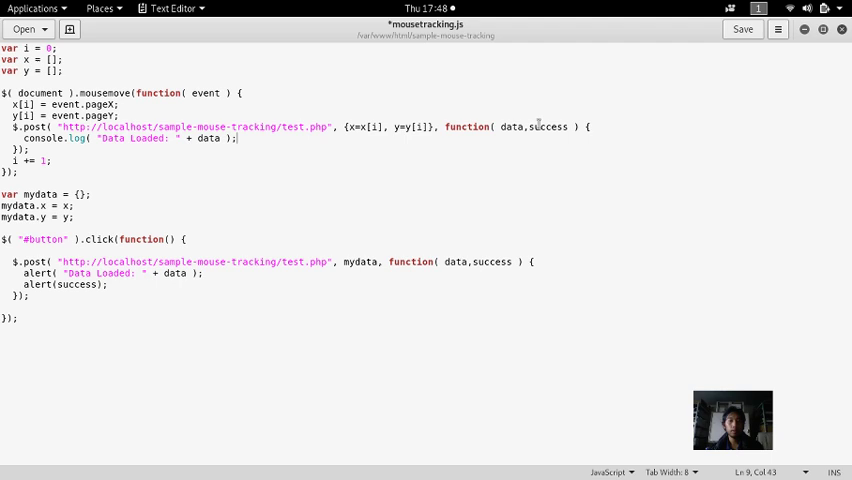
{"action": "double_click", "coordinate": [547, 127]}
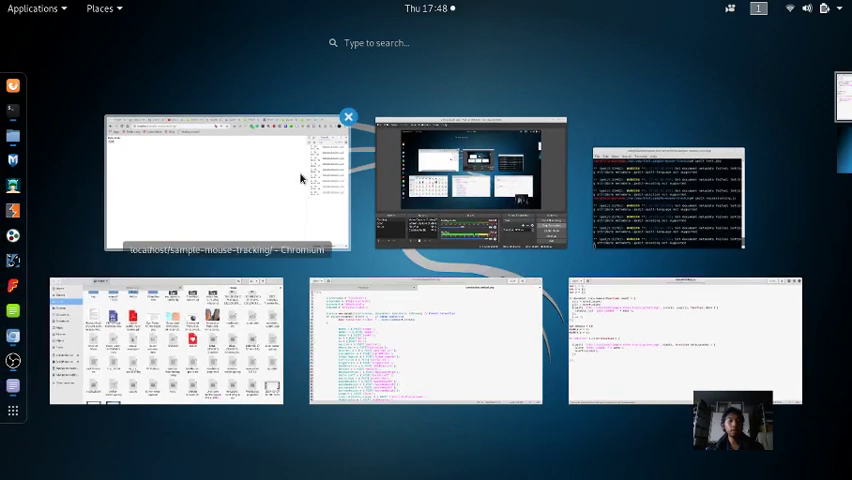
Check the page in Chromium, then return to the mousetracking.js editor.
{"action": "left_click", "coordinate": [230, 185]}
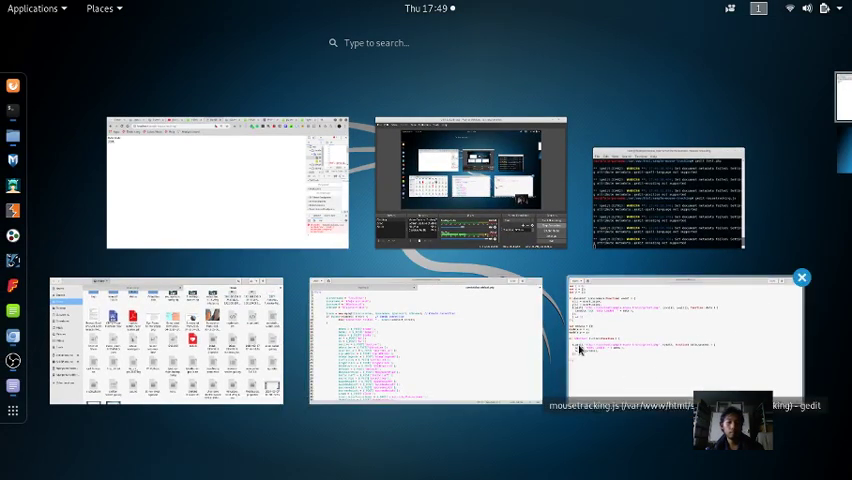
{"action": "left_click", "coordinate": [685, 340]}
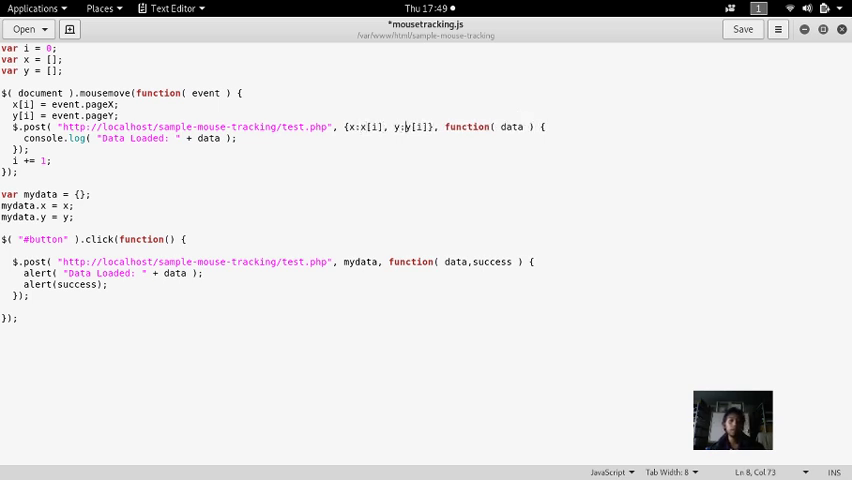
Save the script and show Chromium's console filling with test.php's x/y responses.
{"action": "key", "text": "super"}
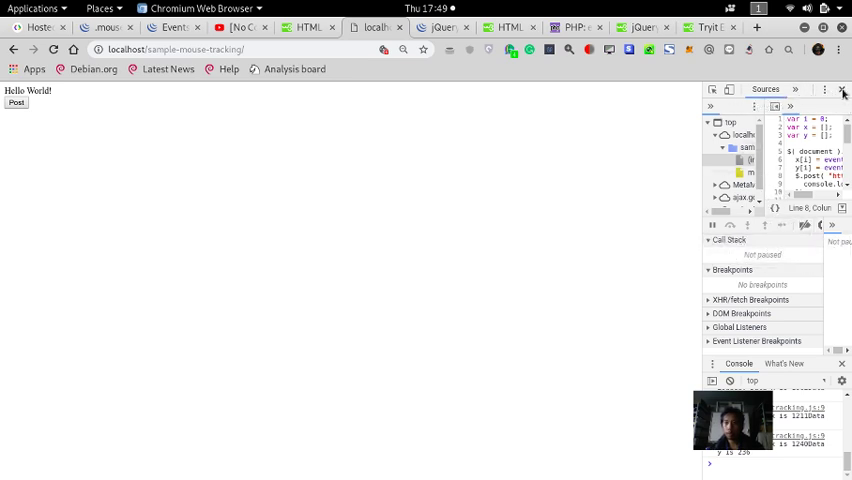
{"action": "left_click", "coordinate": [766, 89]}
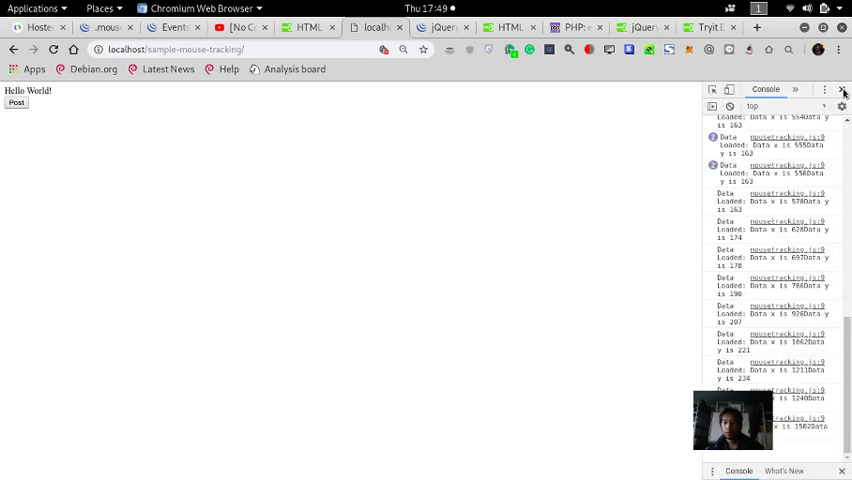